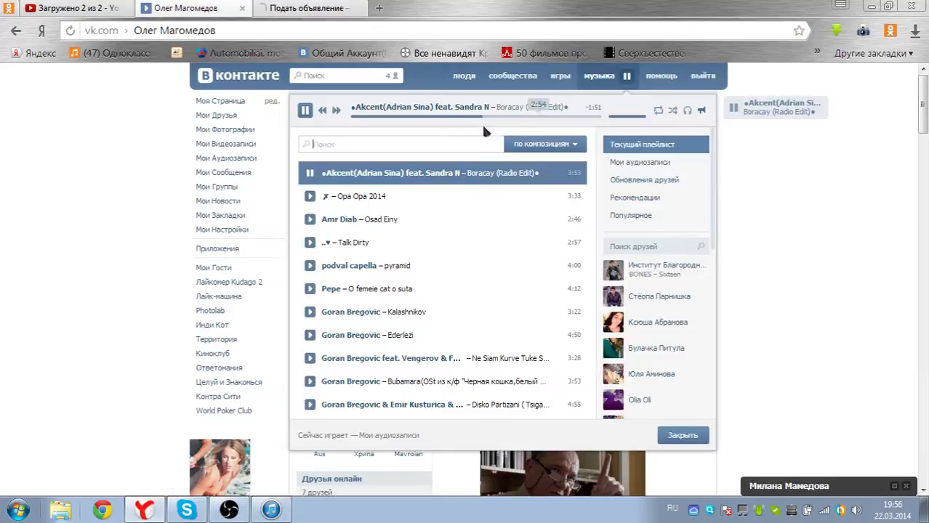
Switch from the VK music player to the Avito 'Подать объявление' page
left_click(305, 8)
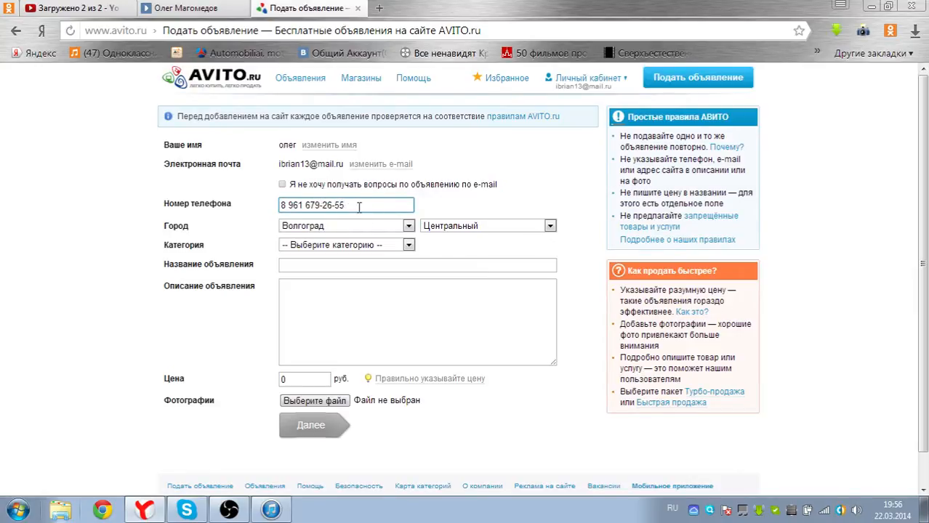
Finish the phone number with 03 and decline questions by e-mail
type("03")
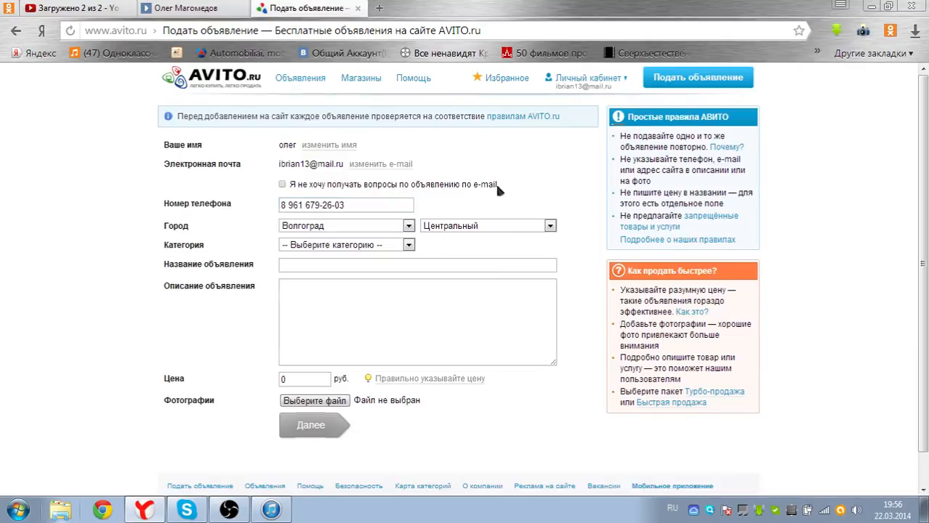
left_click(407, 226)
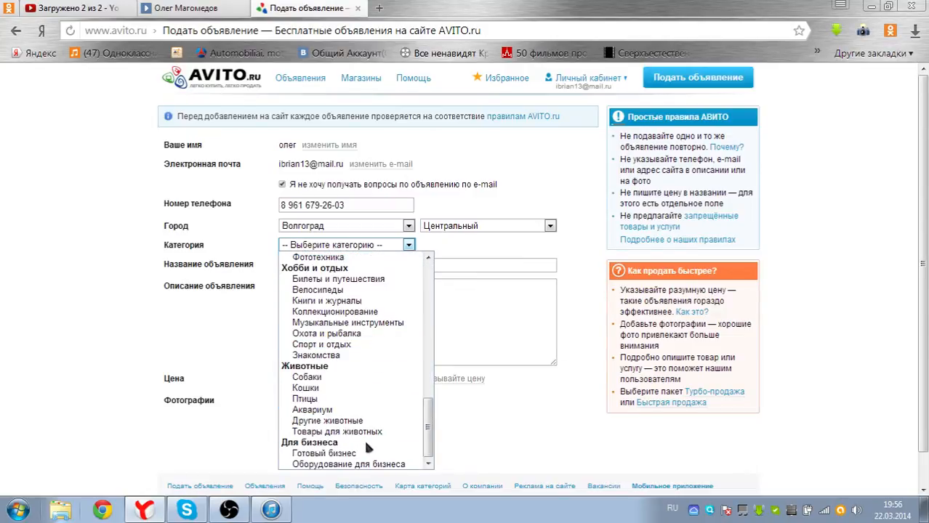
mouse_move(305, 387)
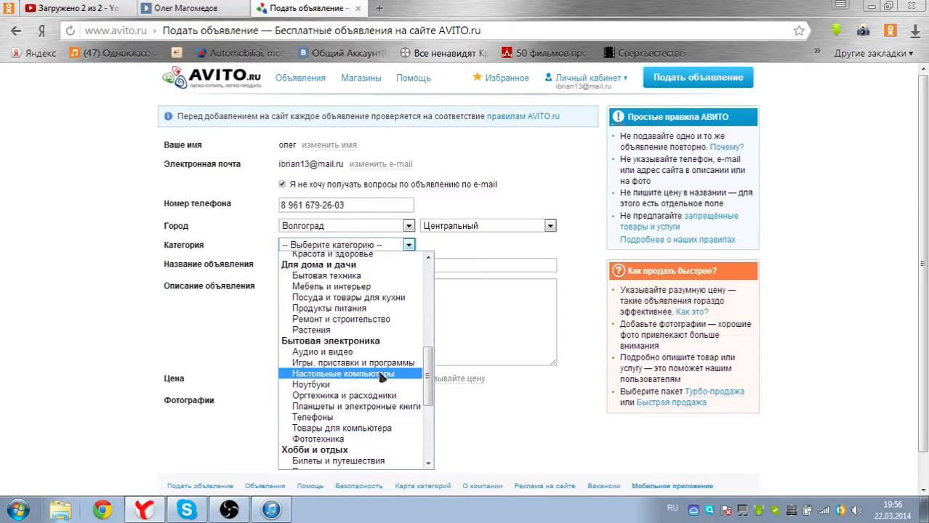
scroll("up", 3)
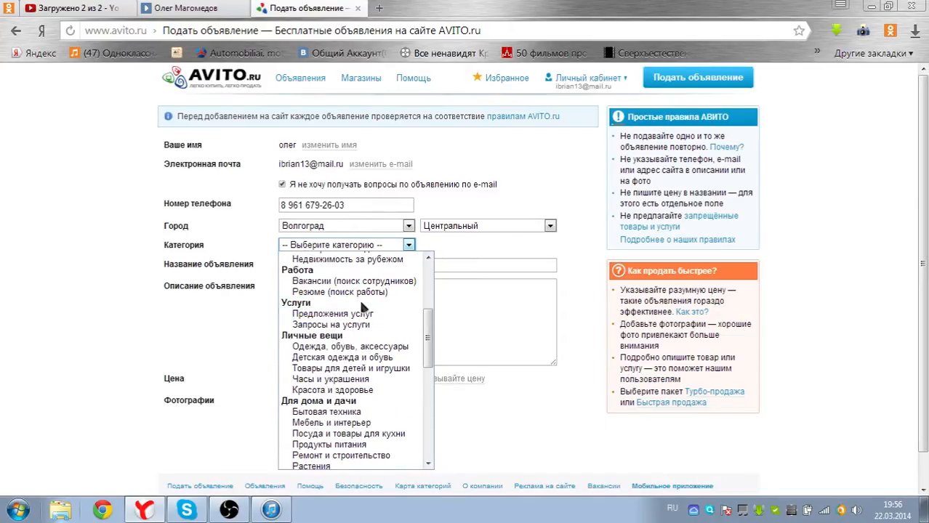
Set the category to Красота и здоровье with product type Другое
left_click(347, 346)
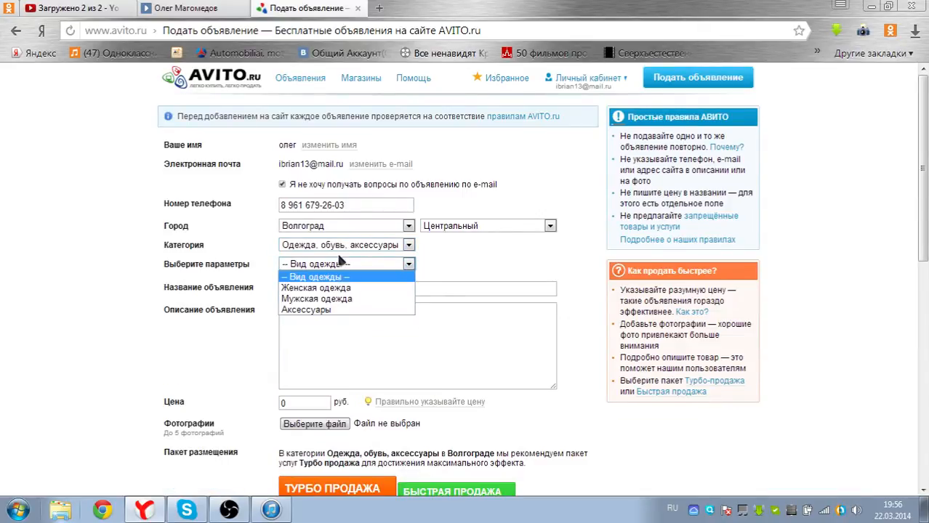
left_click(408, 245)
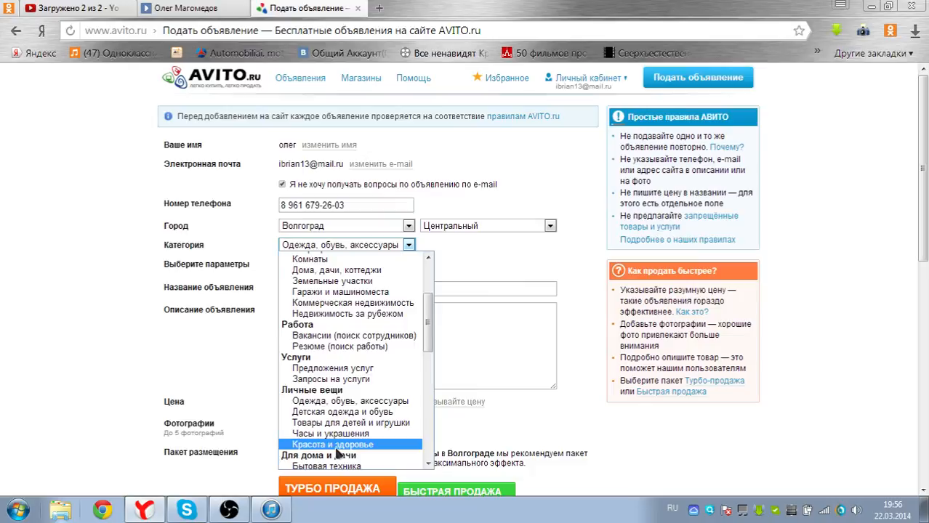
left_click(332, 444)
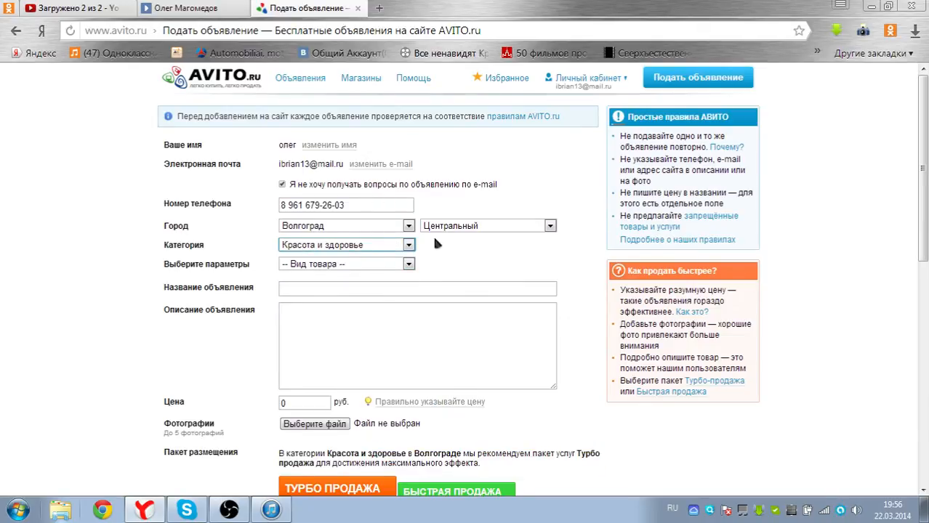
left_click(346, 264)
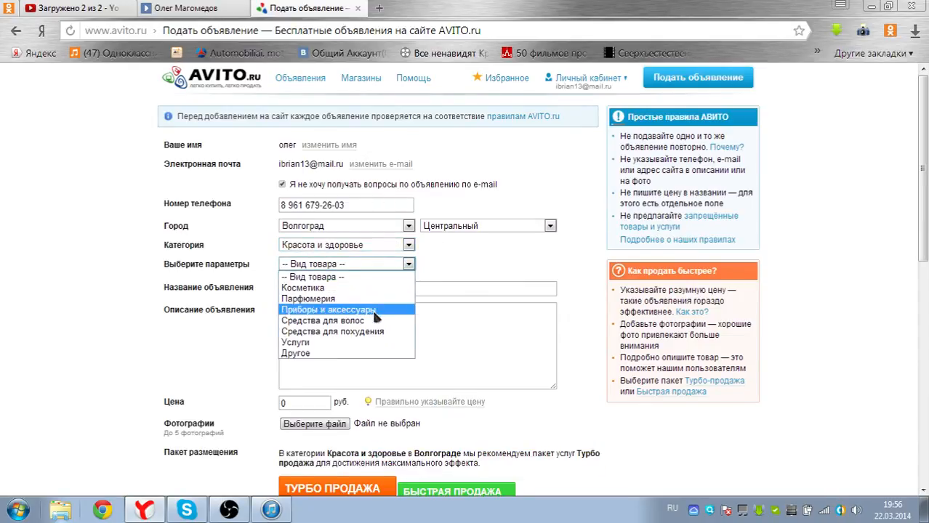
left_click(295, 354)
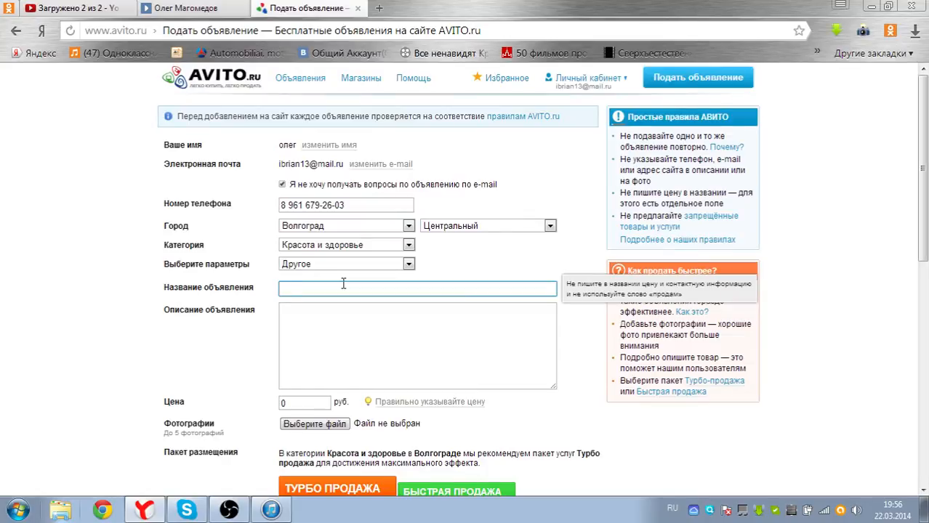
Enter the ad title 'продаю свою девушку'
type("продаю")
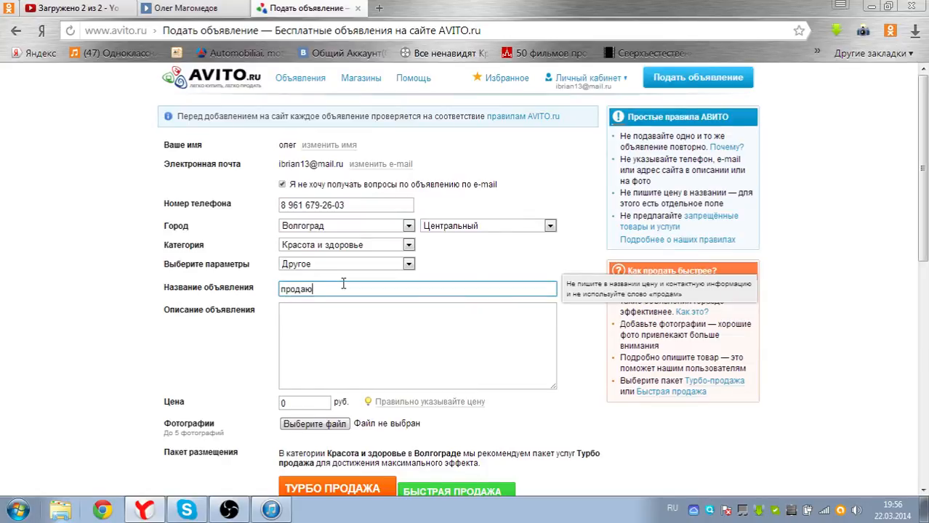
type("дев")
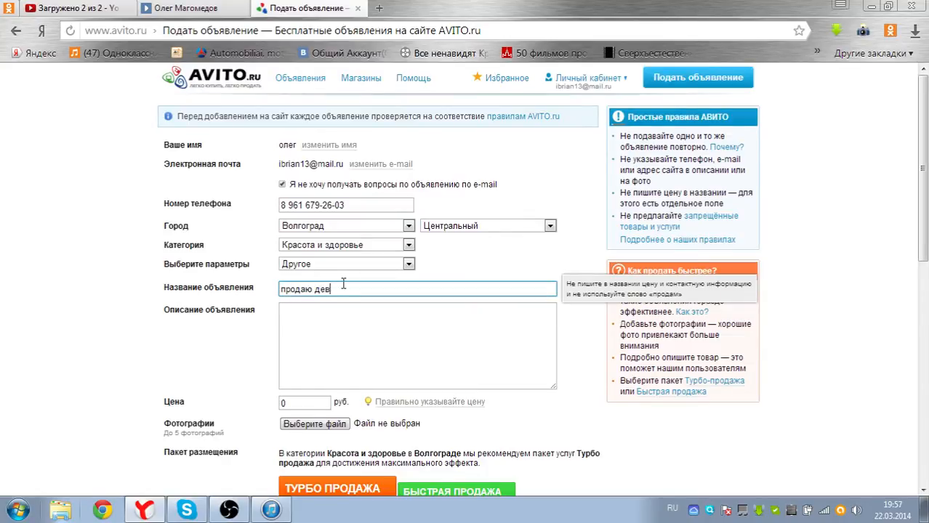
type("свою д")
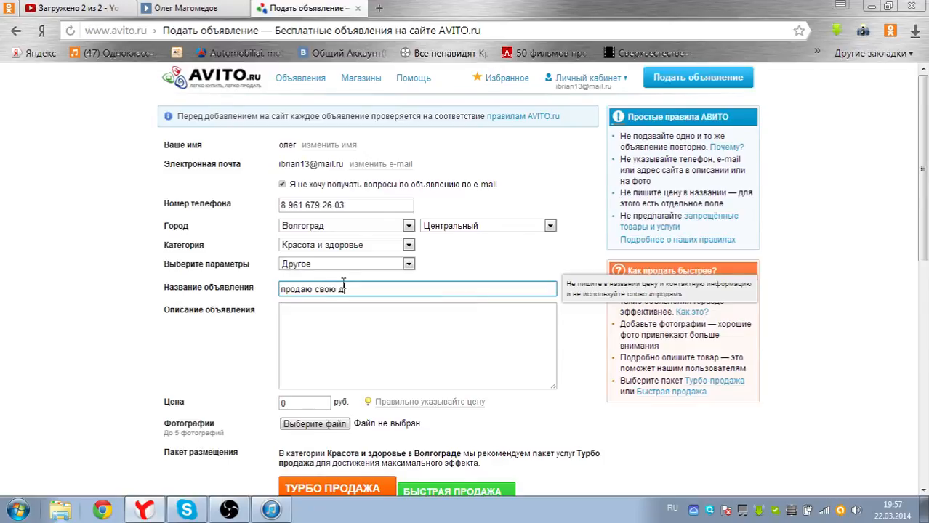
type("евушку")
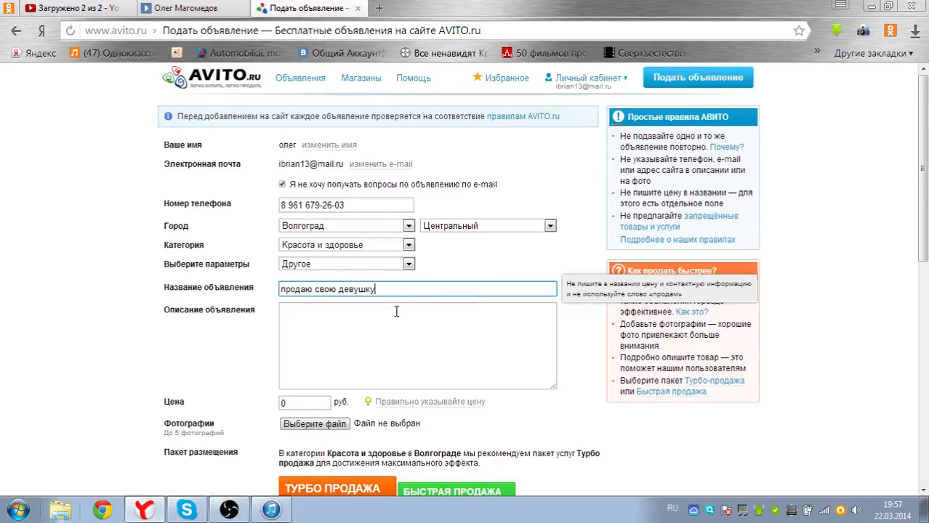
Write the description about adding the description of the thing you sell and the price
type("и")
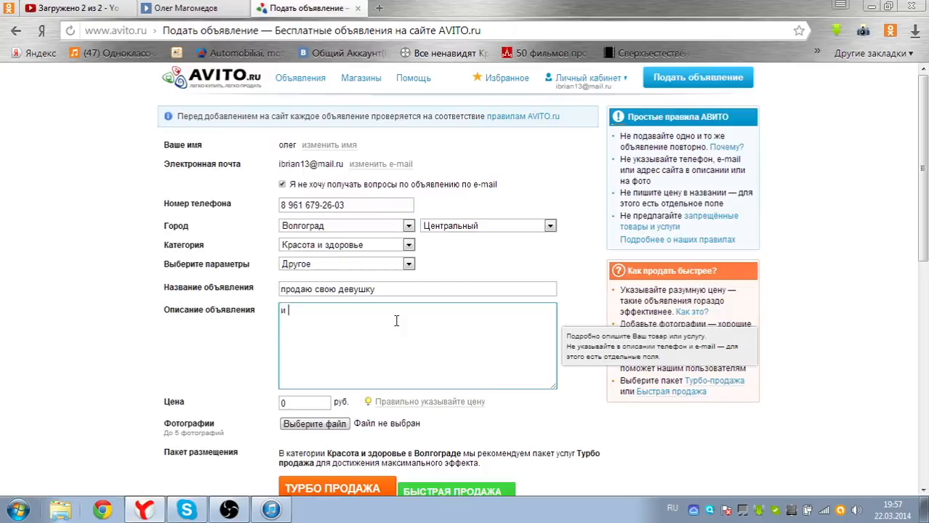
type("водишь")
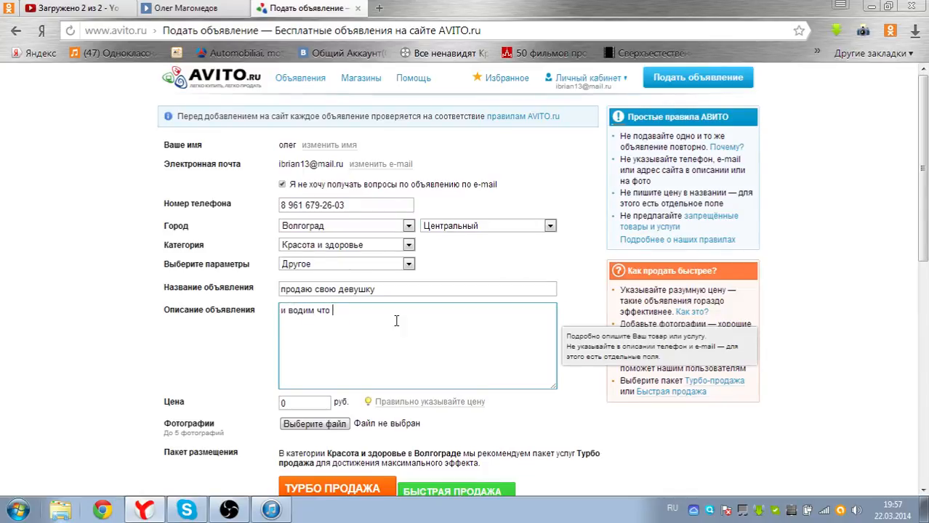
key("backspace")
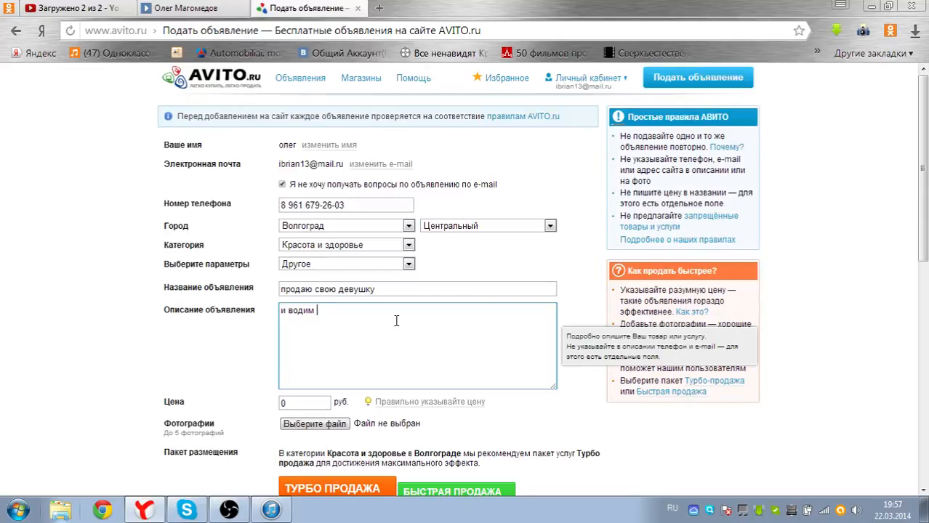
type("описани")
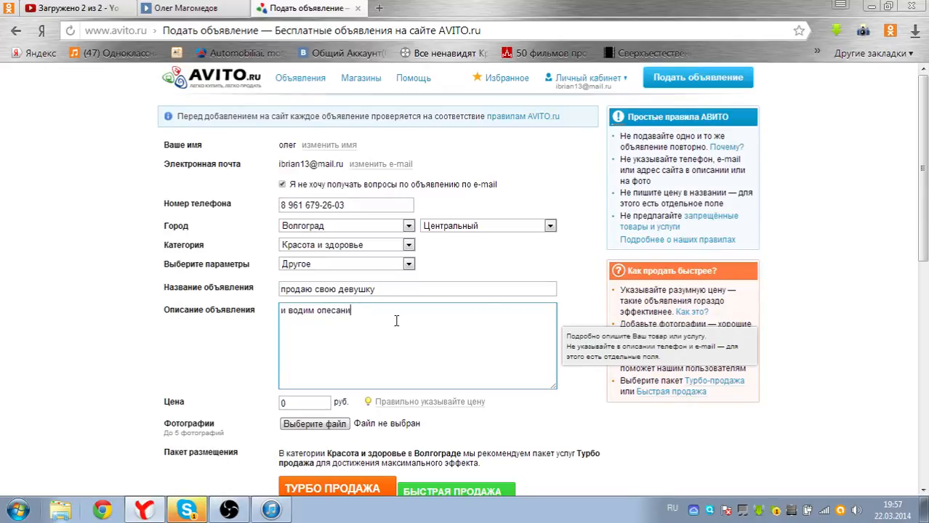
key("backspace")
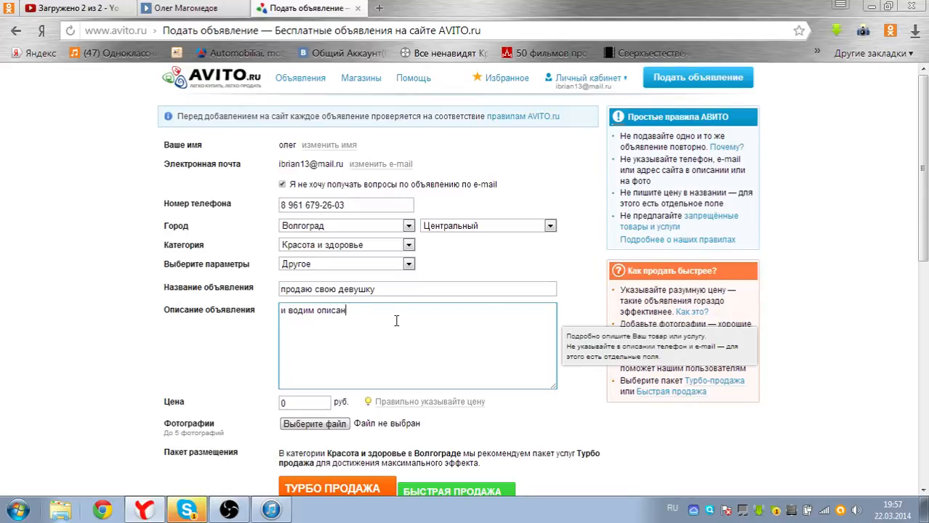
type("ия вещи")
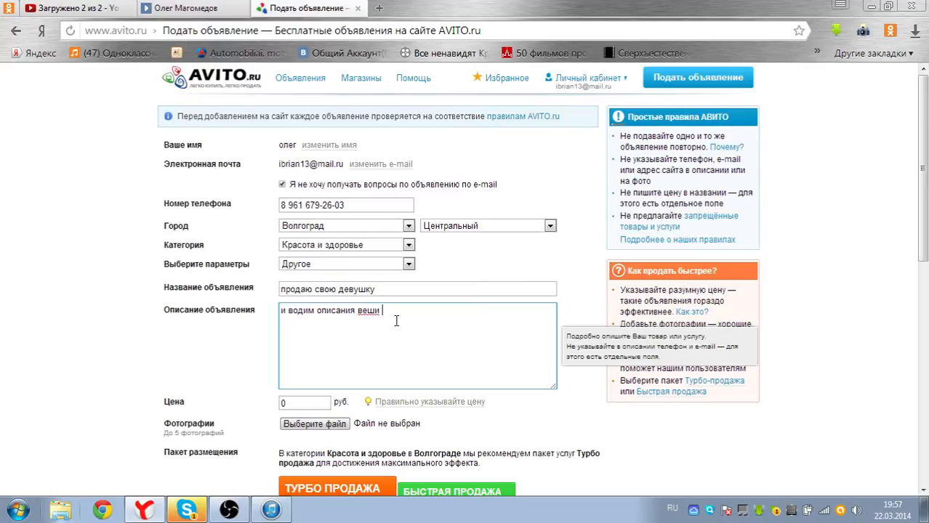
type("которою вы")
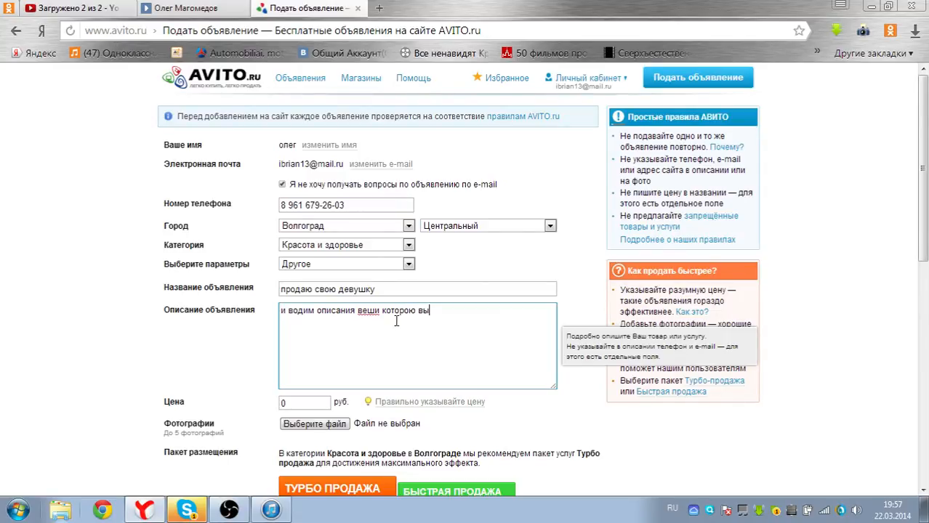
type("хотите продать")
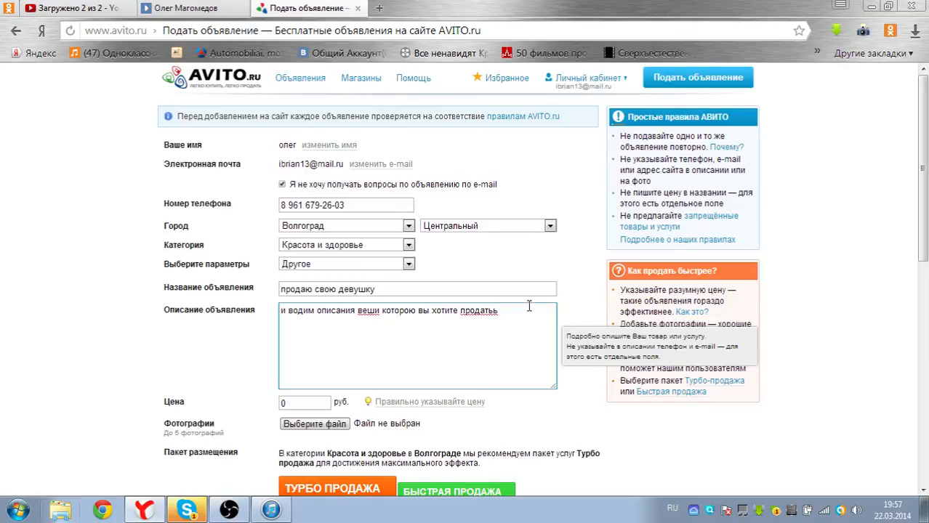
type("и води")
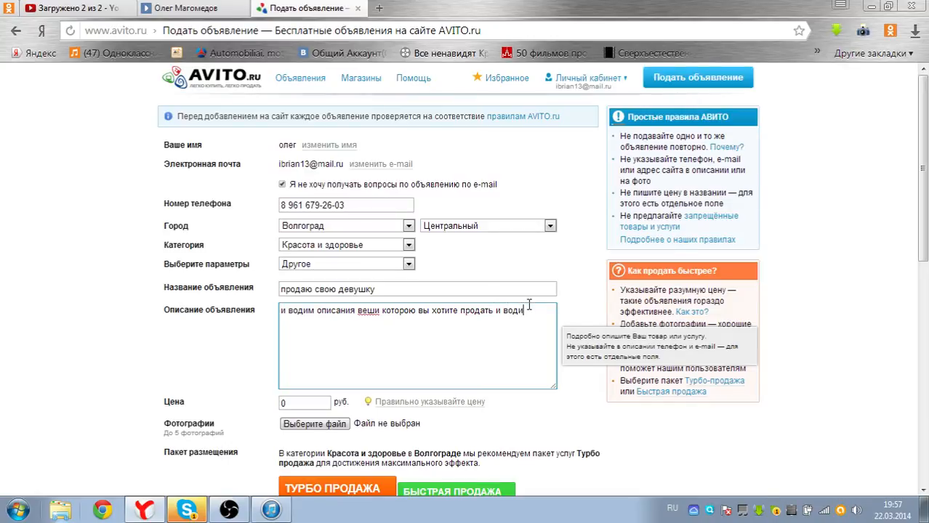
type("цену")
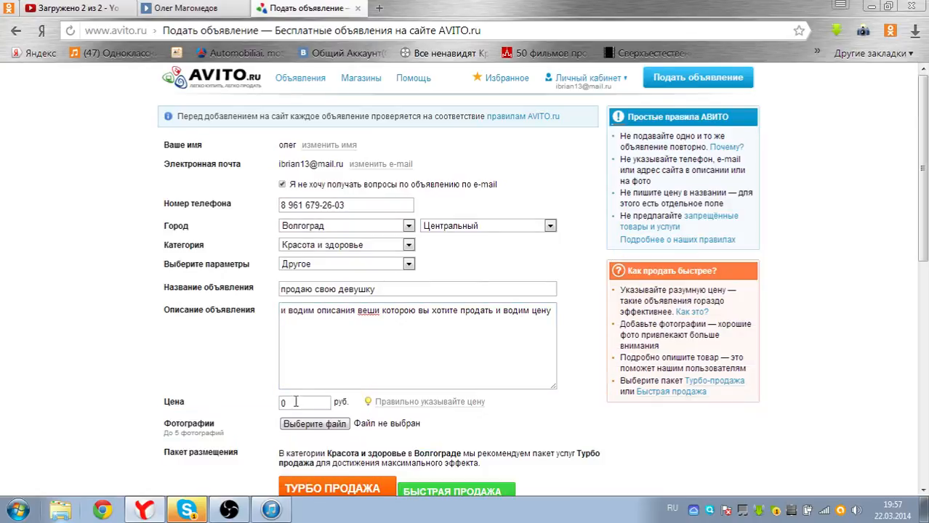
Set the ad price to 2000 rubles
type("2000")
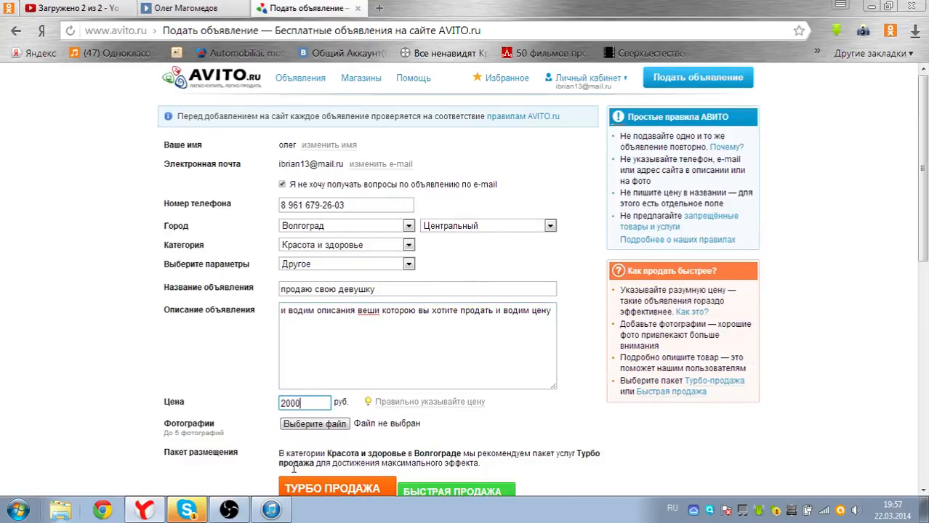
scroll("down", 3)
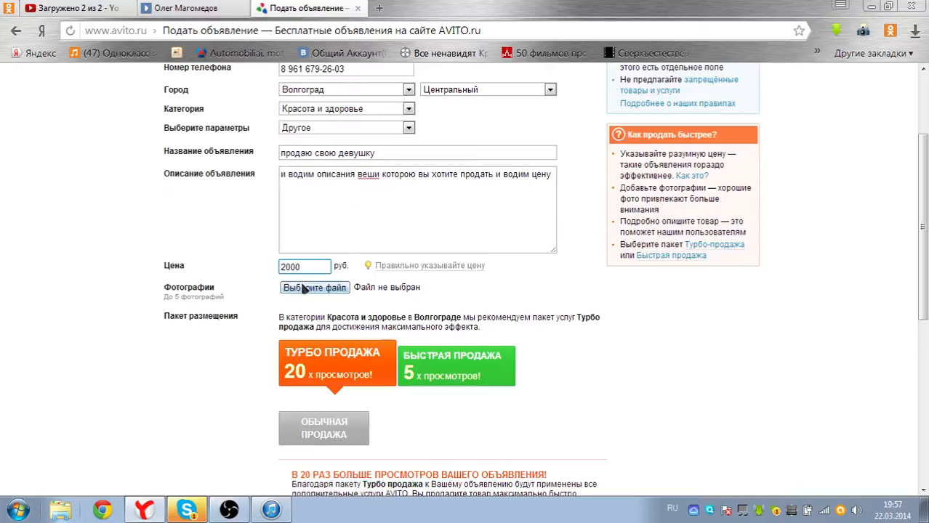
Append 'и фотку' to the description and start choosing a photo file
left_click(314, 287)
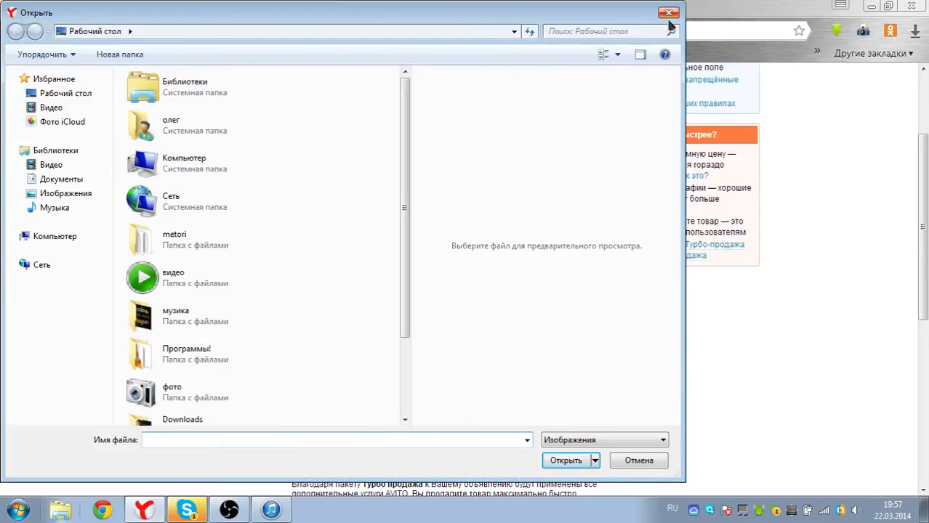
left_click(668, 13)
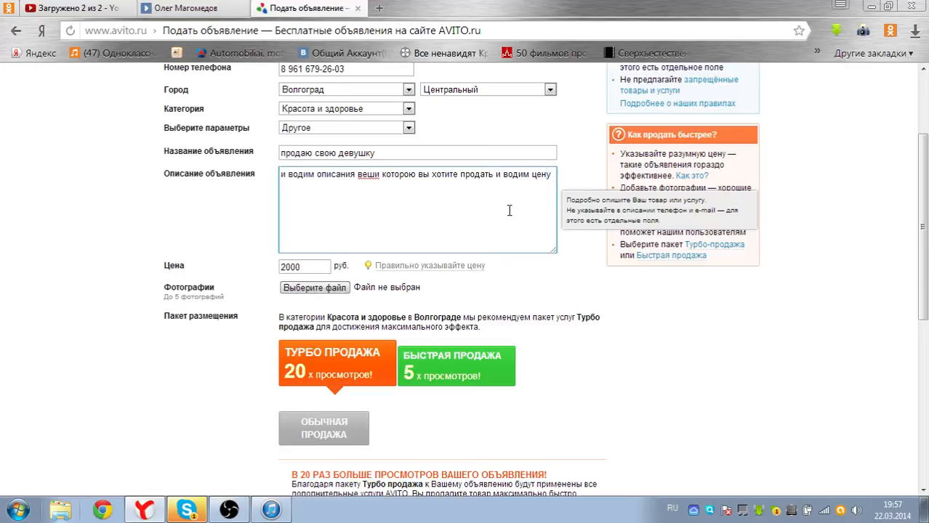
type("и")
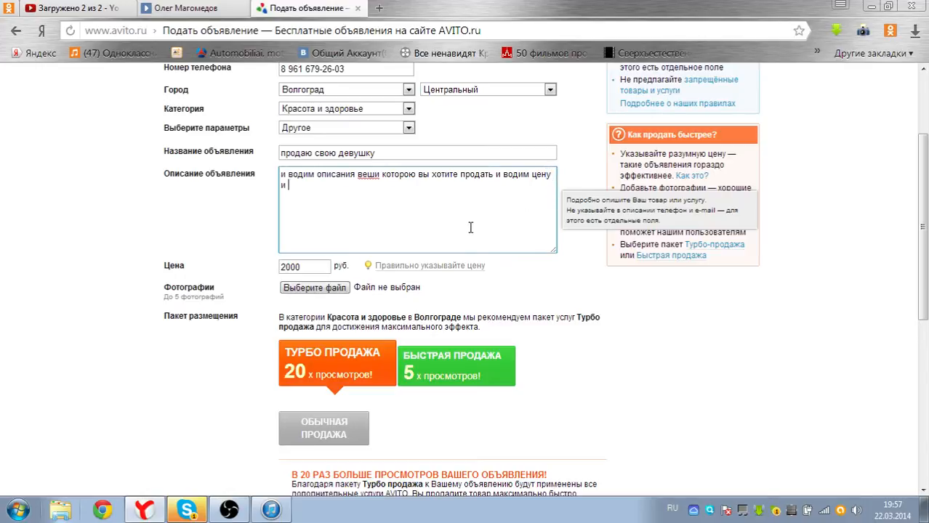
type("фотку")
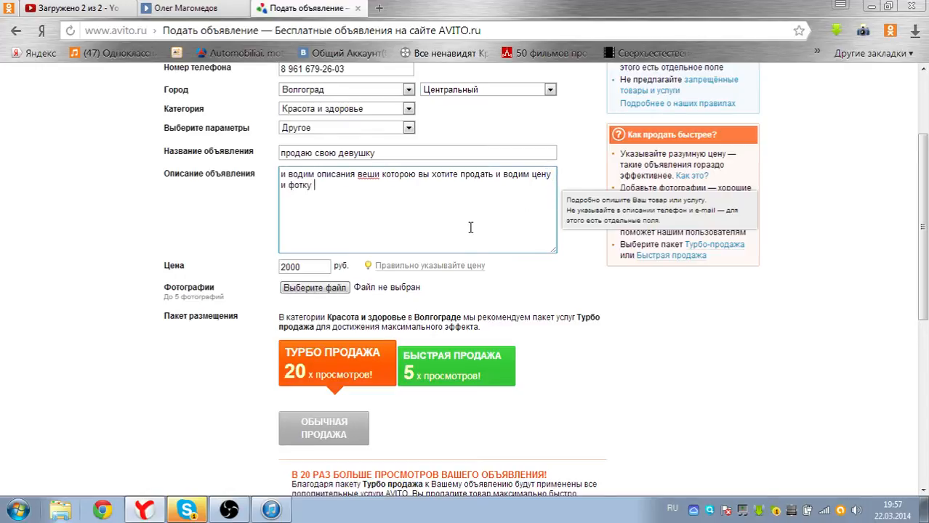
left_click(314, 288)
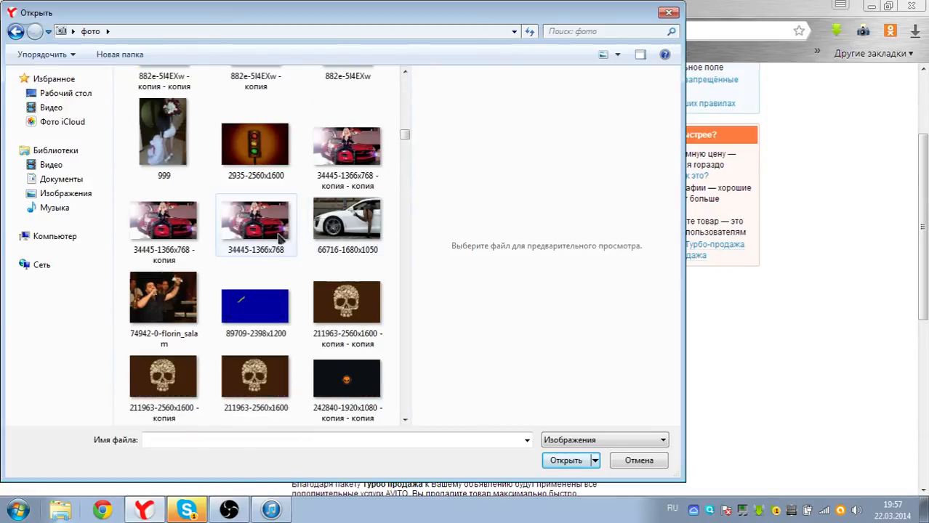
Attach the red-car photo 34445-1366x768 from the фото folder to the ad
left_click(566, 460)
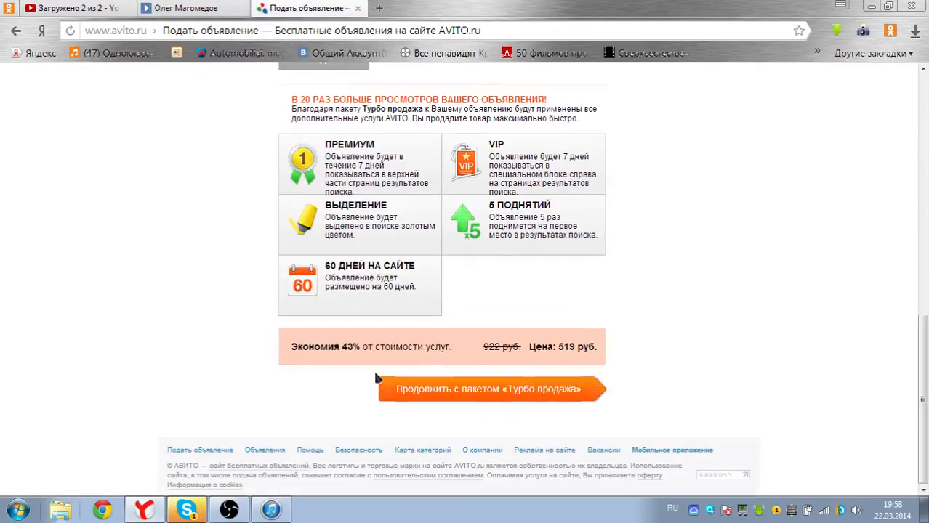
Choose the free Обычная продажа package and continue to the ad preview
scroll("up", 3)
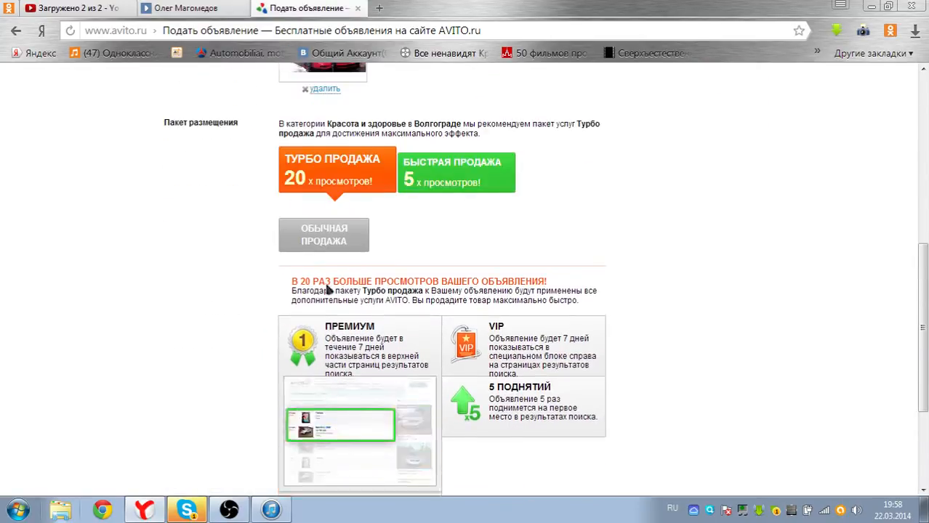
left_click(323, 234)
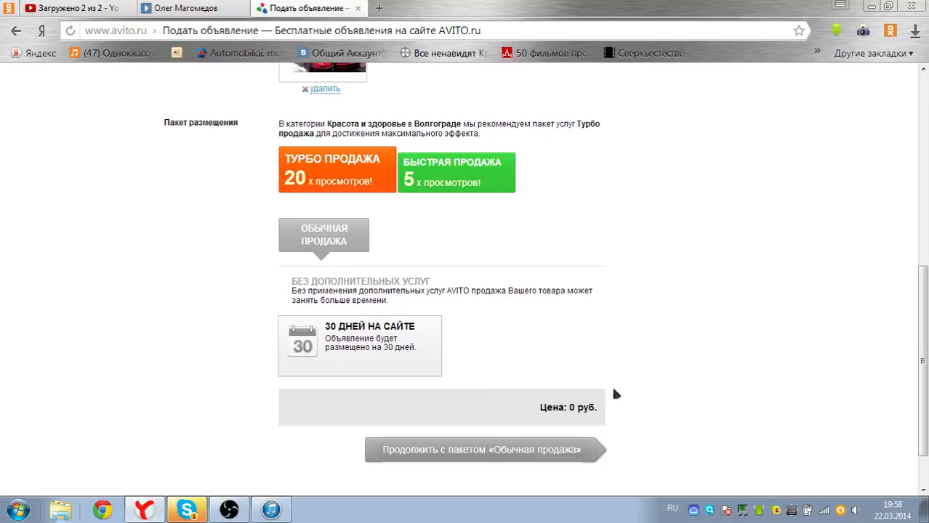
left_click(482, 449)
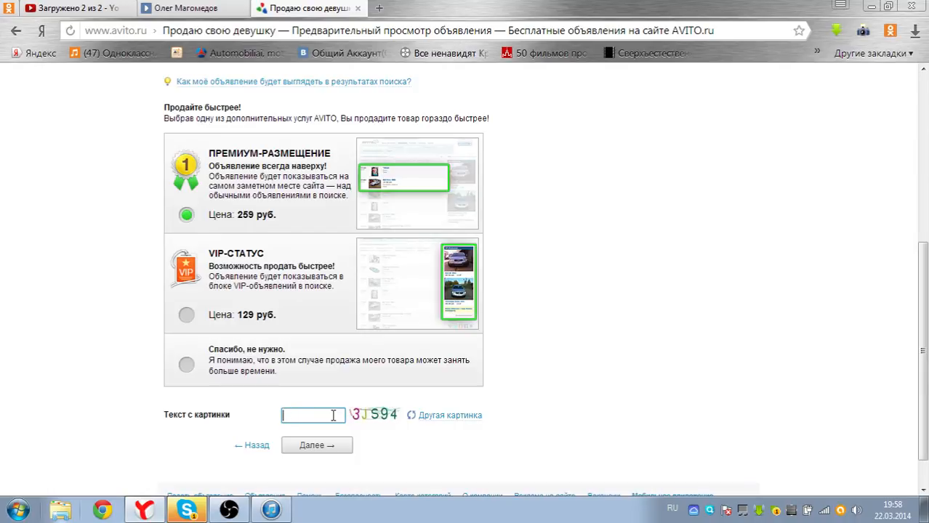
Enter the captcha 3js94 and submit the ad with Далее
type("3j")
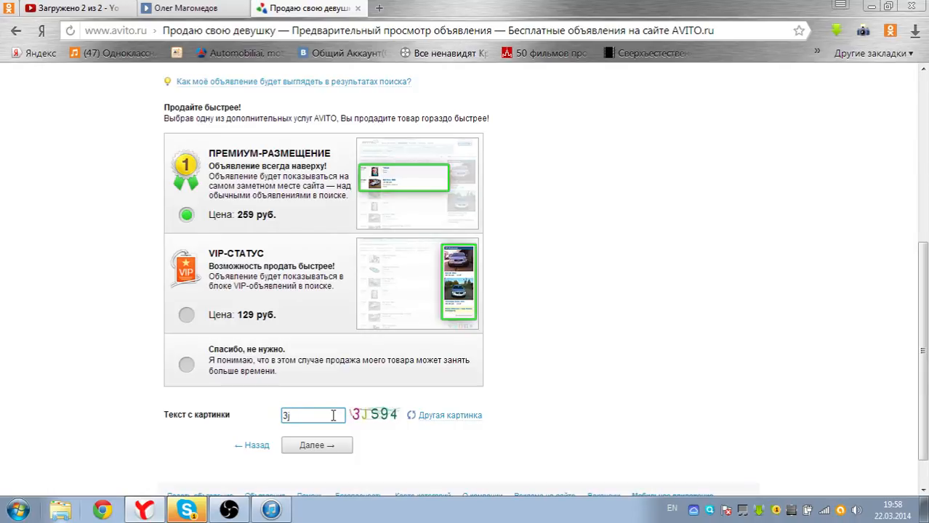
type("s94")
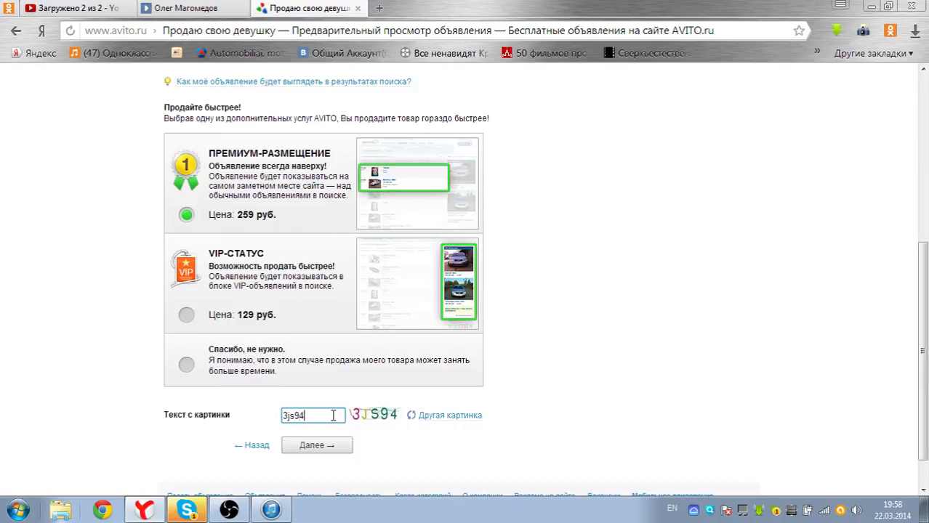
left_click(316, 445)
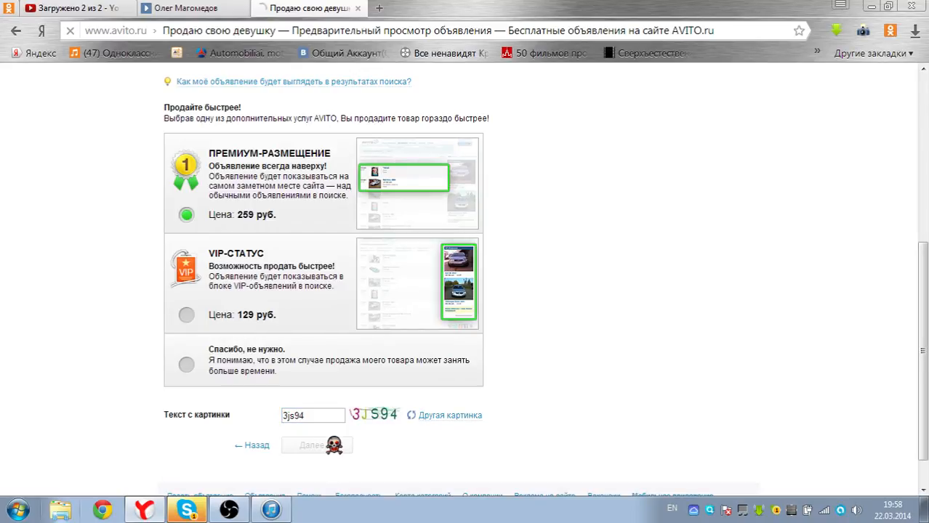
left_click(312, 446)
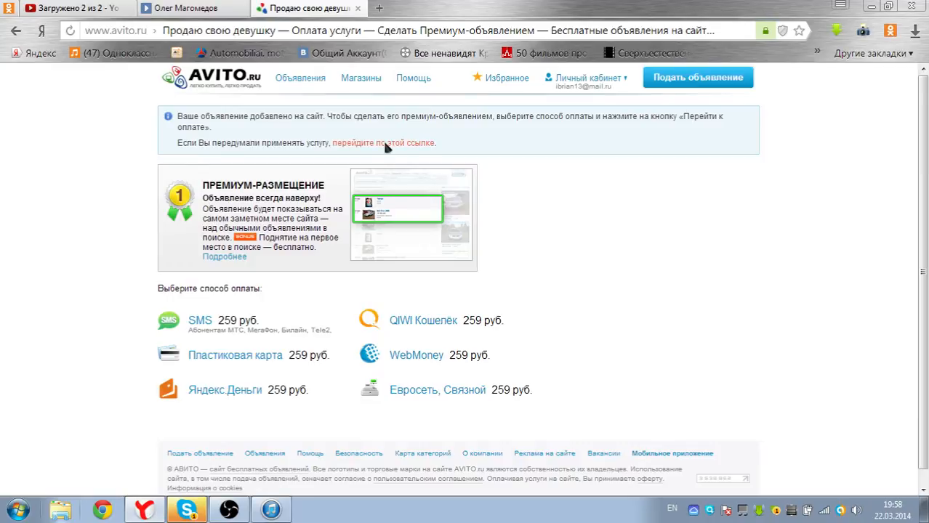
mouse_move(491, 133)
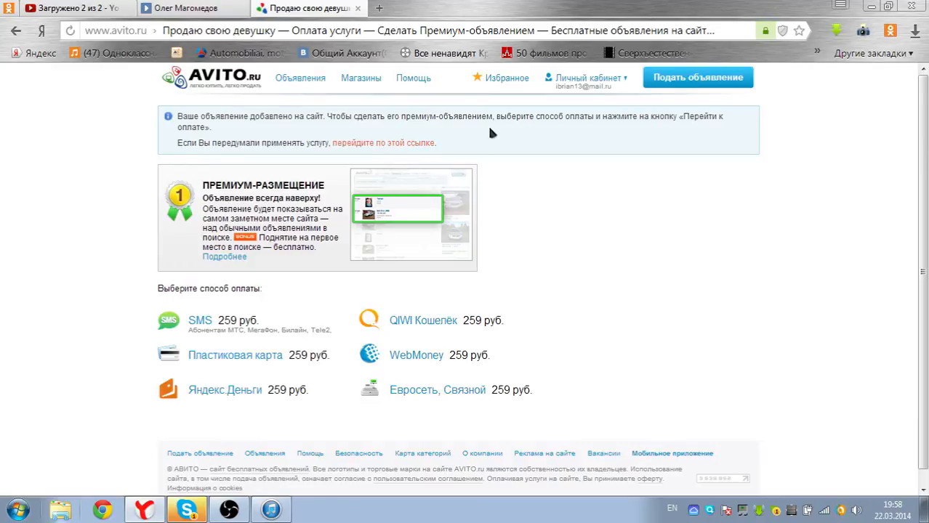
mouse_move(387, 149)
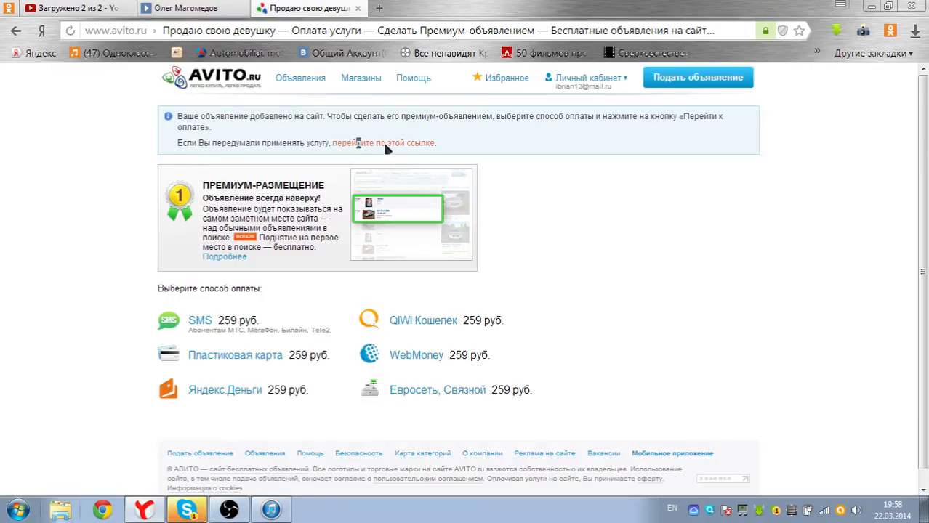
mouse_move(489, 151)
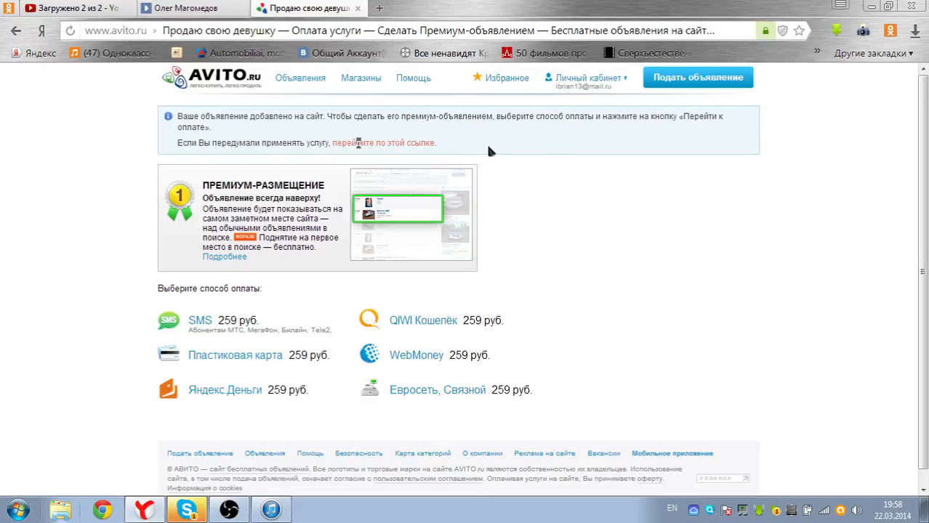
mouse_move(557, 150)
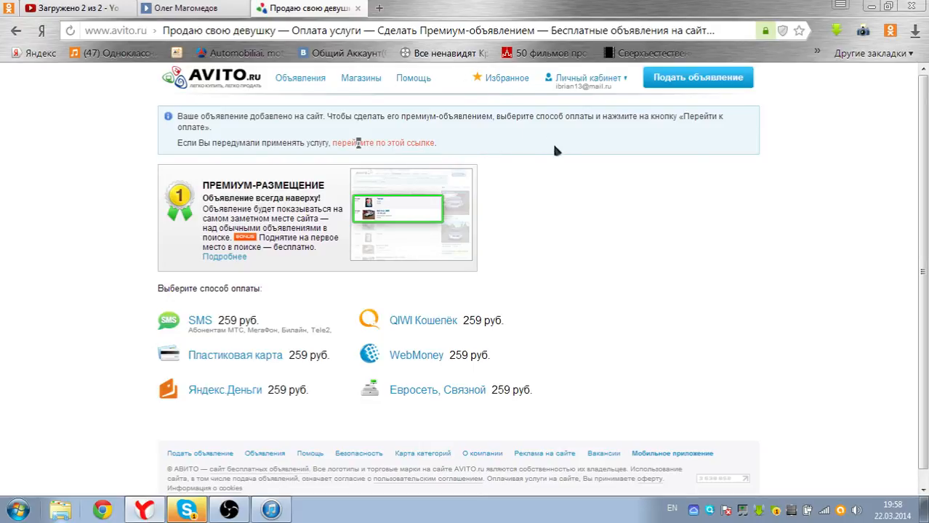
Go to Мои объявления from the Личный кабинет menu
left_click(589, 78)
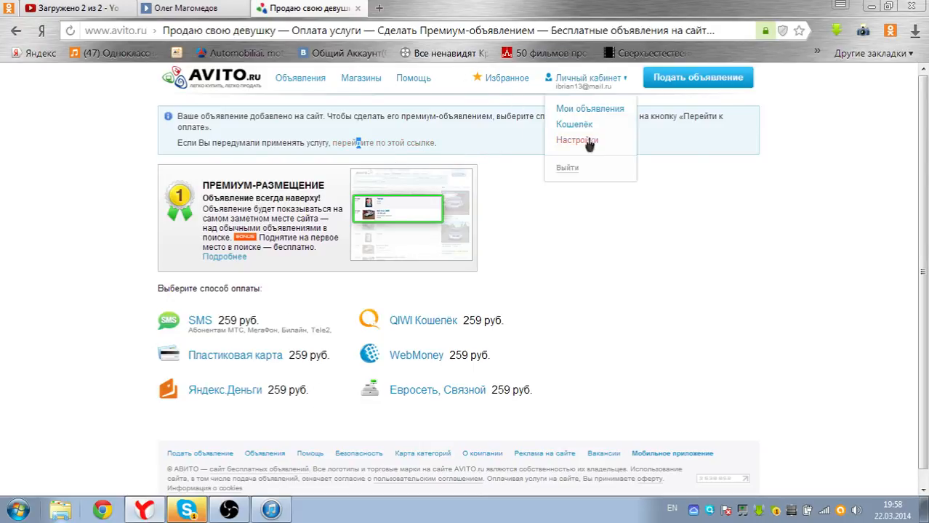
left_click(590, 108)
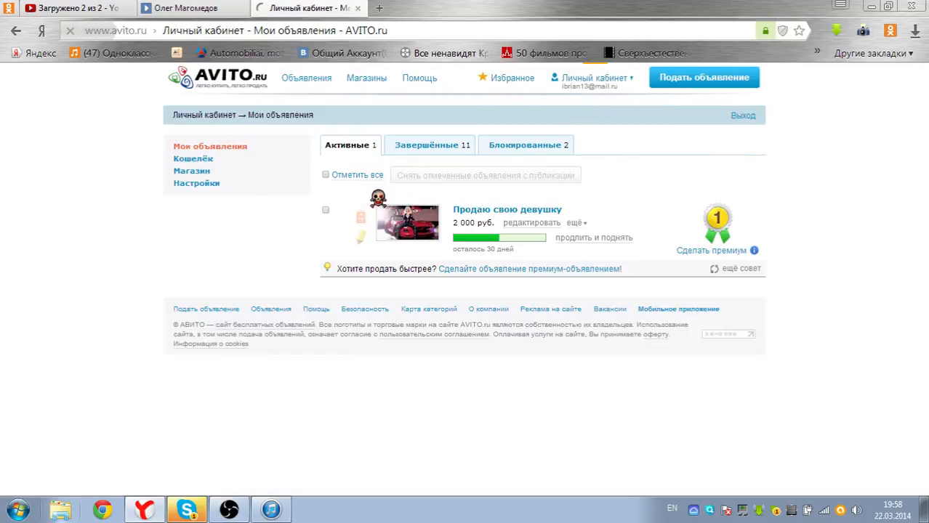
Open the 'Продаю свою девушку' listing and scroll through its photo, price and description
left_click(506, 209)
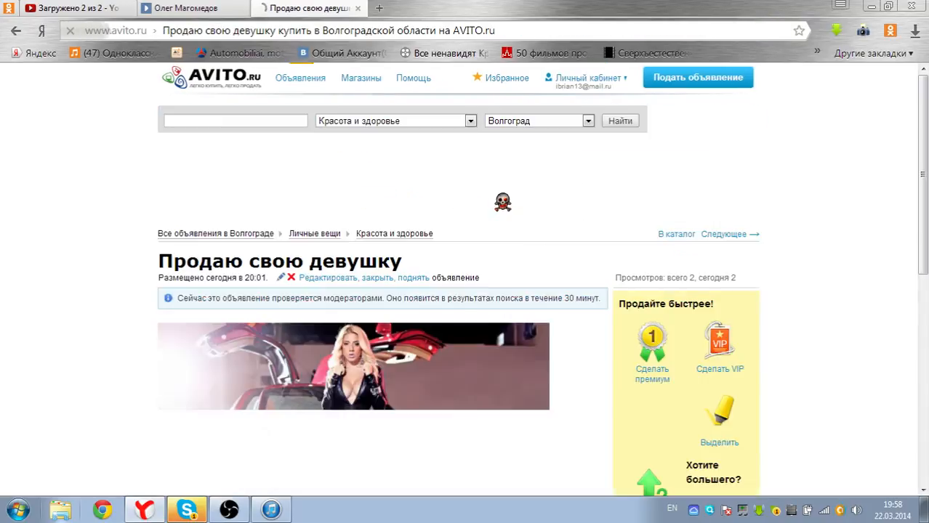
scroll("down", 3)
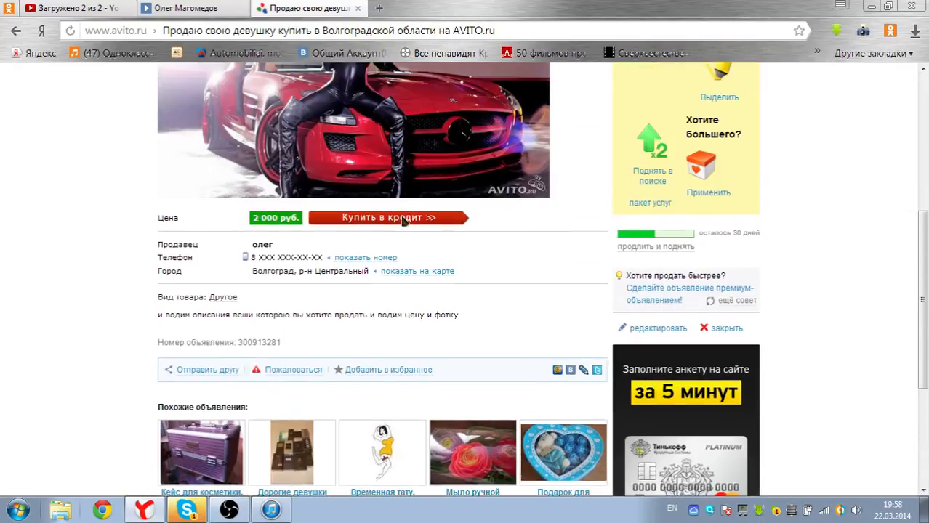
scroll("down", 3)
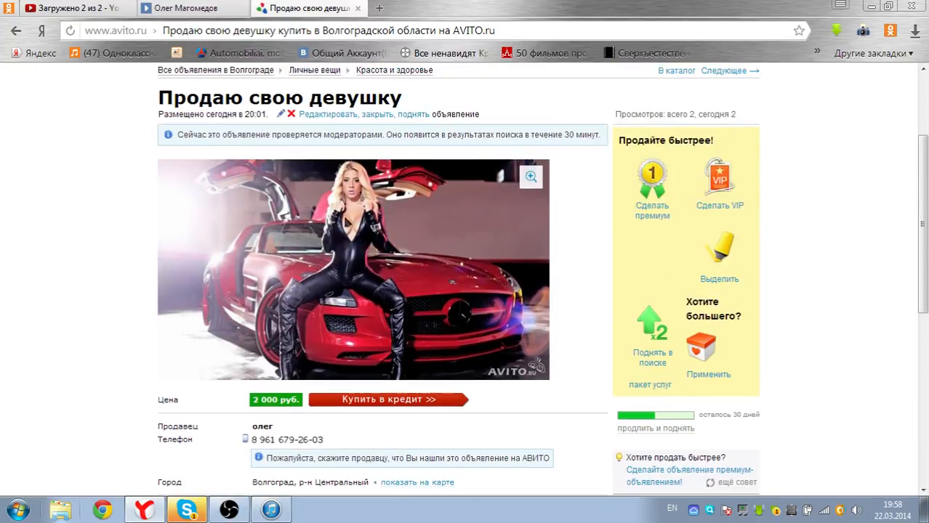
scroll("down", 3)
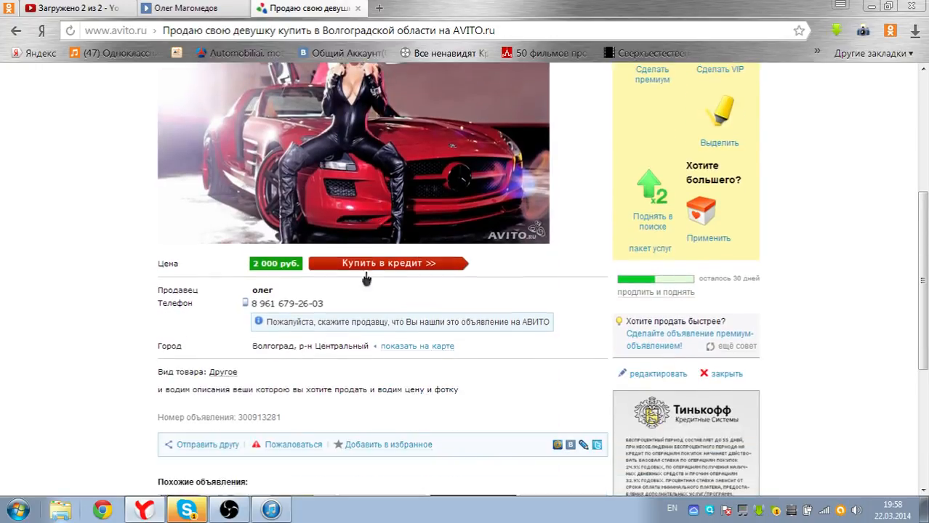
scroll("up", 3)
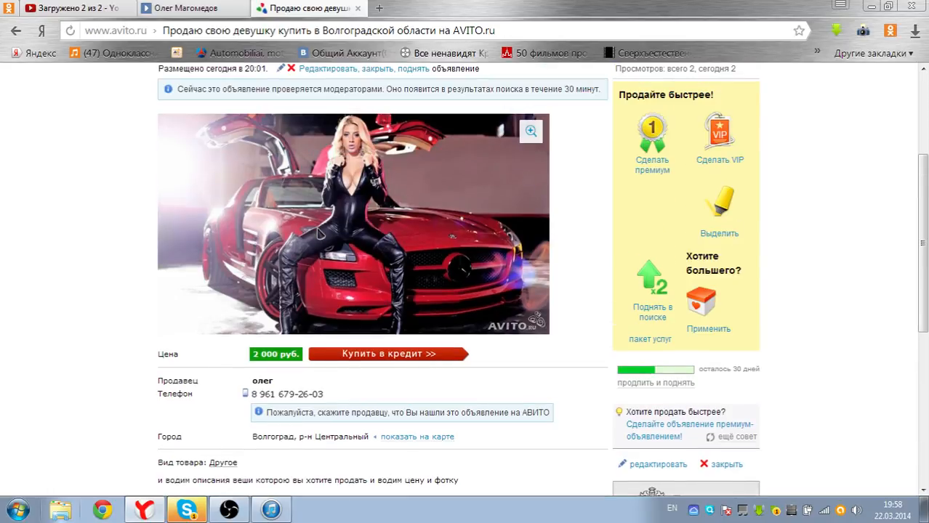